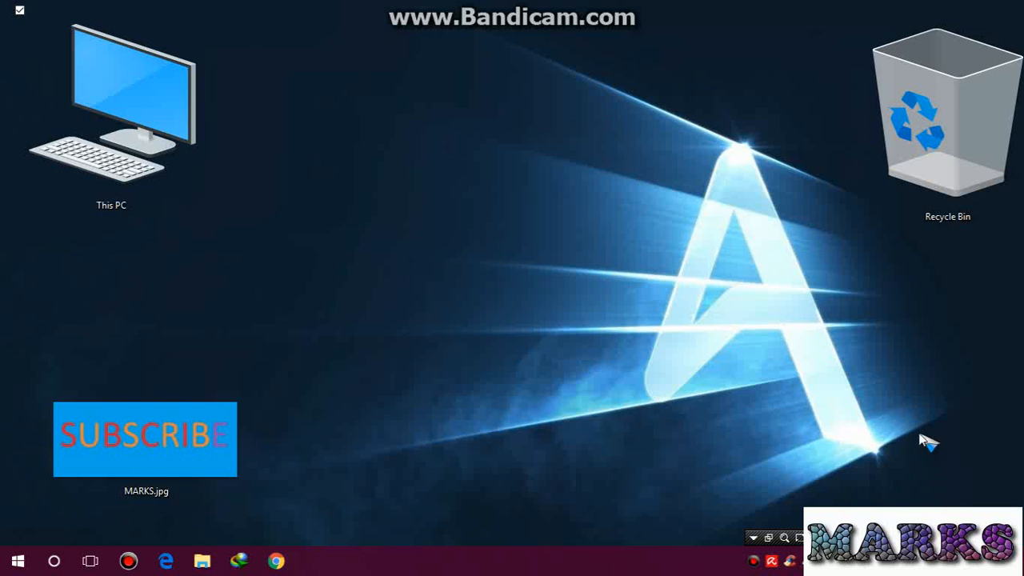
mouse_move(928, 435)
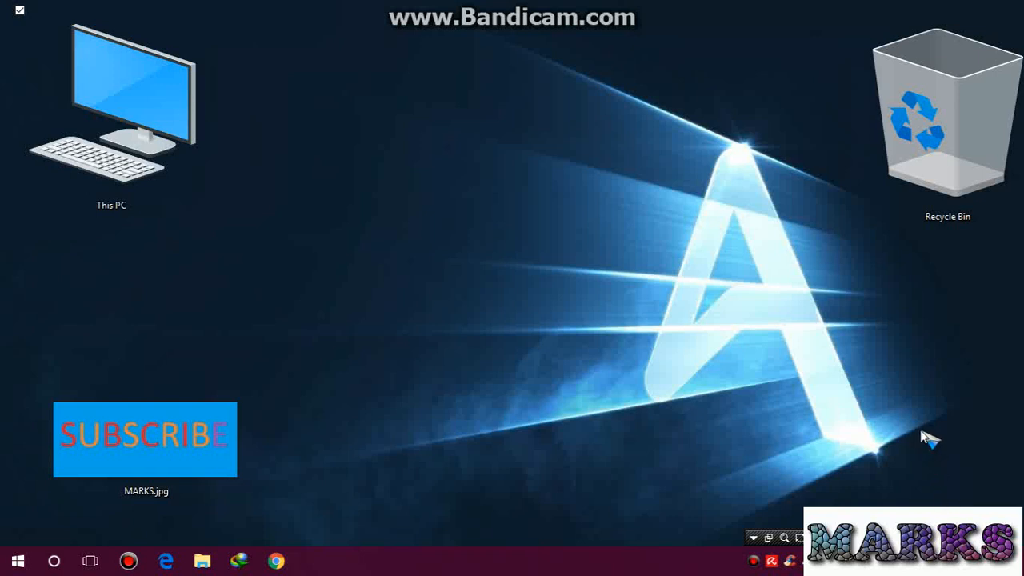
mouse_move(931, 435)
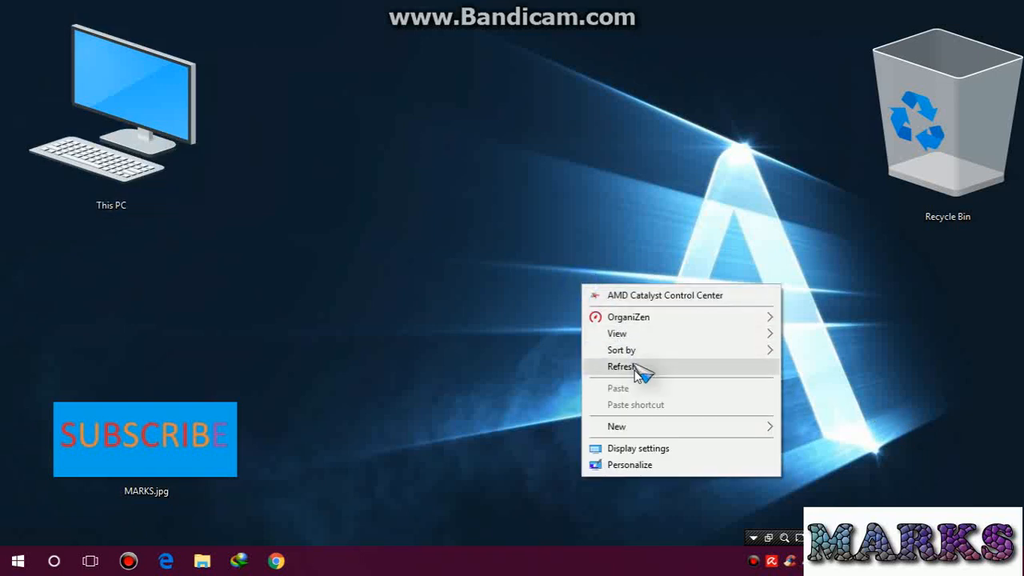
- Open This PC in File Explorer, minimize the ribbon, then expand it back
click(621, 366)
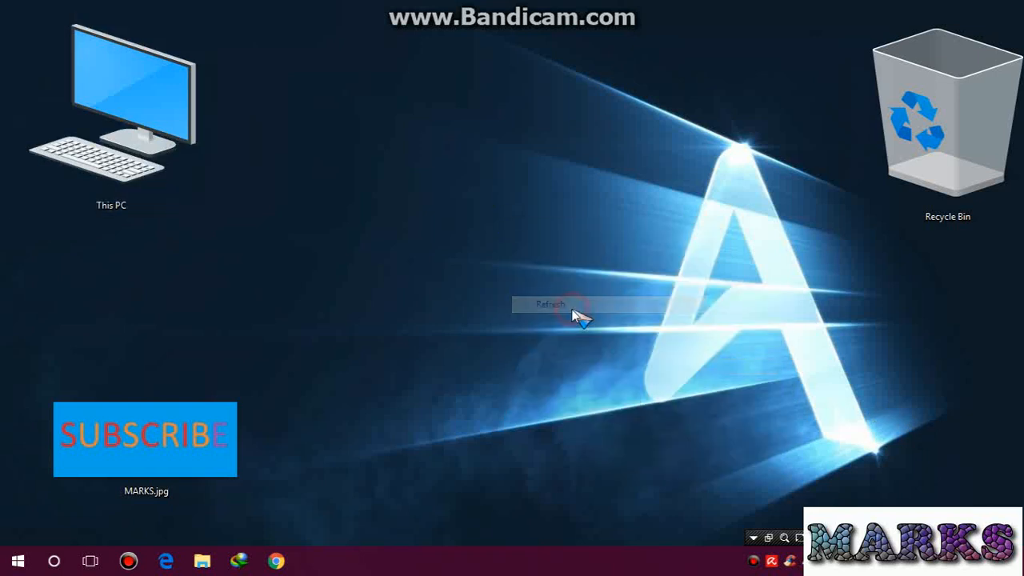
click(550, 304)
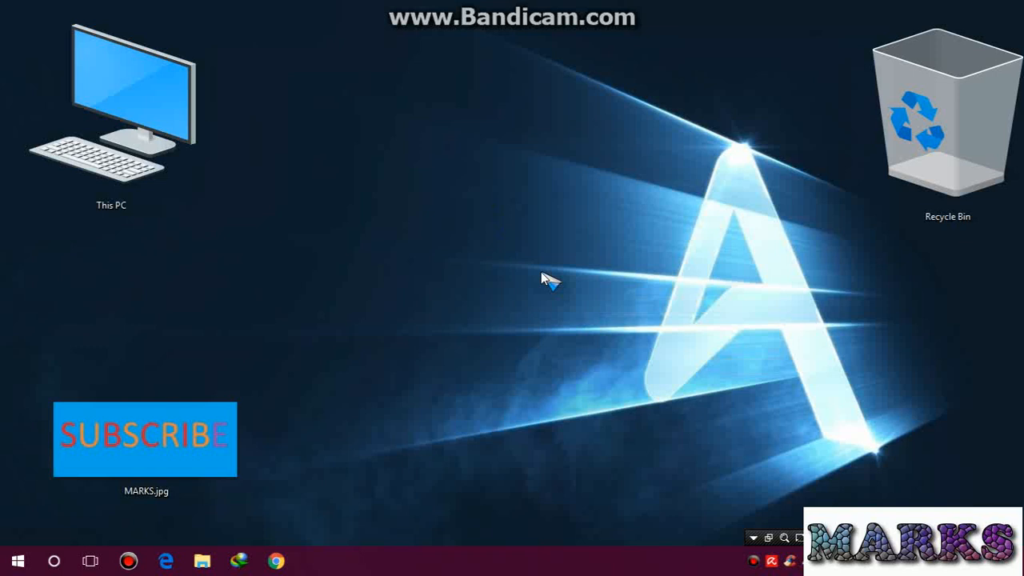
mouse_move(349, 217)
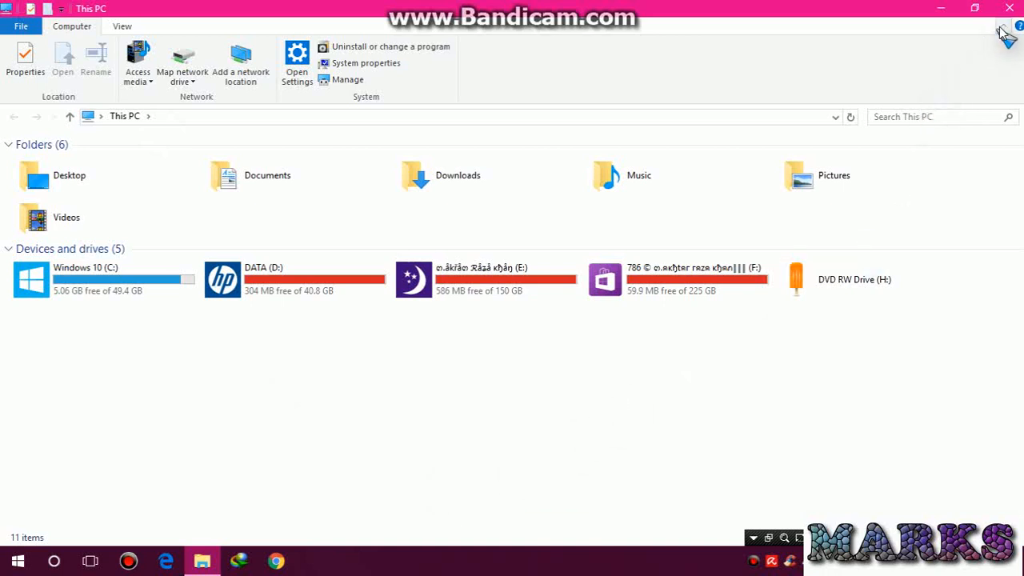
mouse_move(1010, 42)
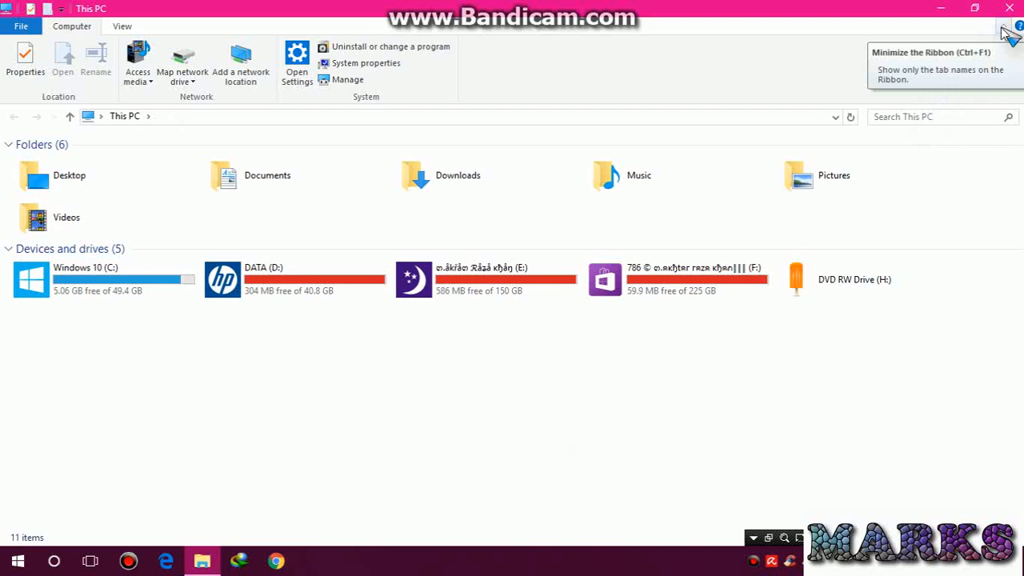
click(1005, 30)
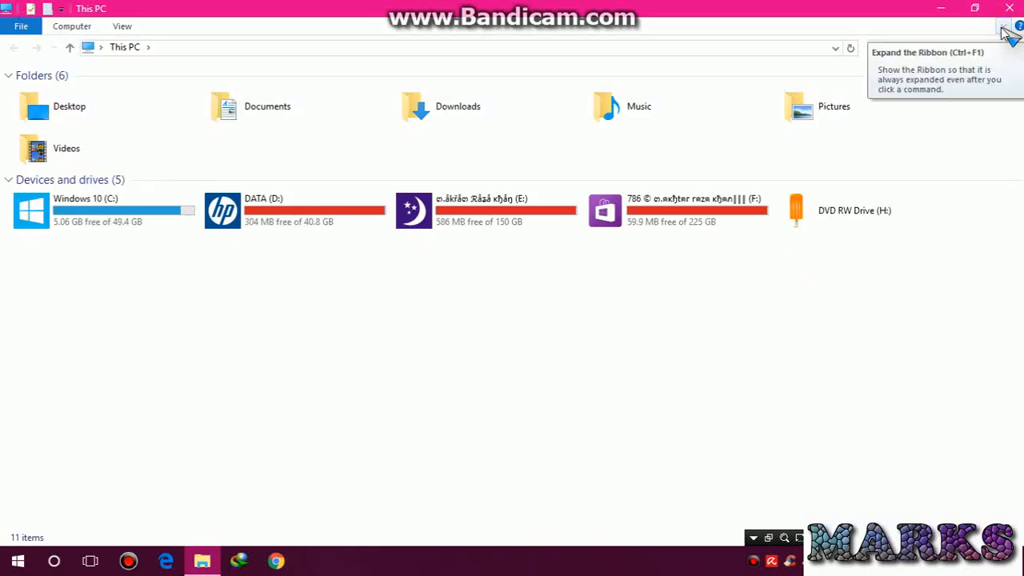
click(1003, 26)
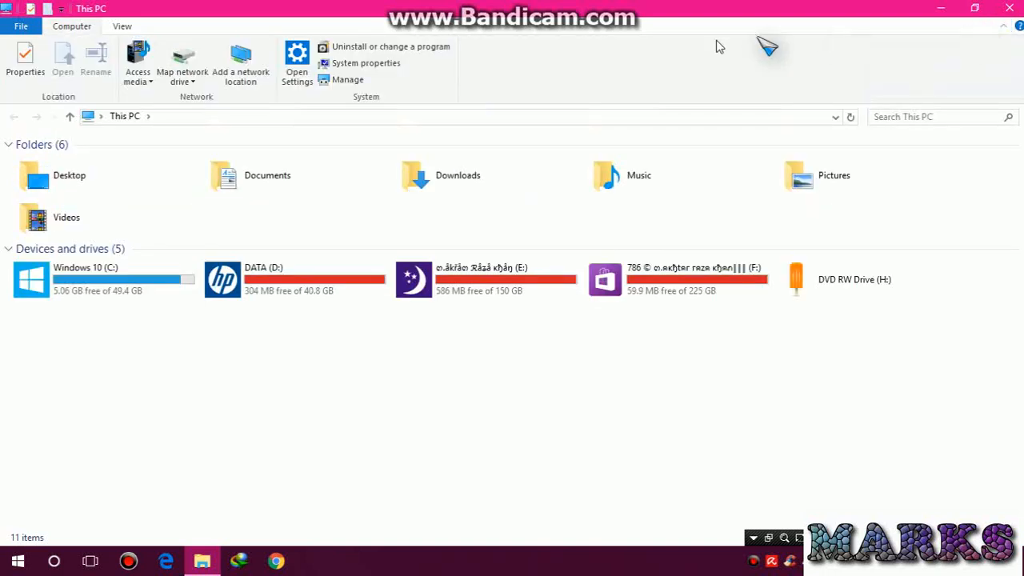
mouse_move(376, 47)
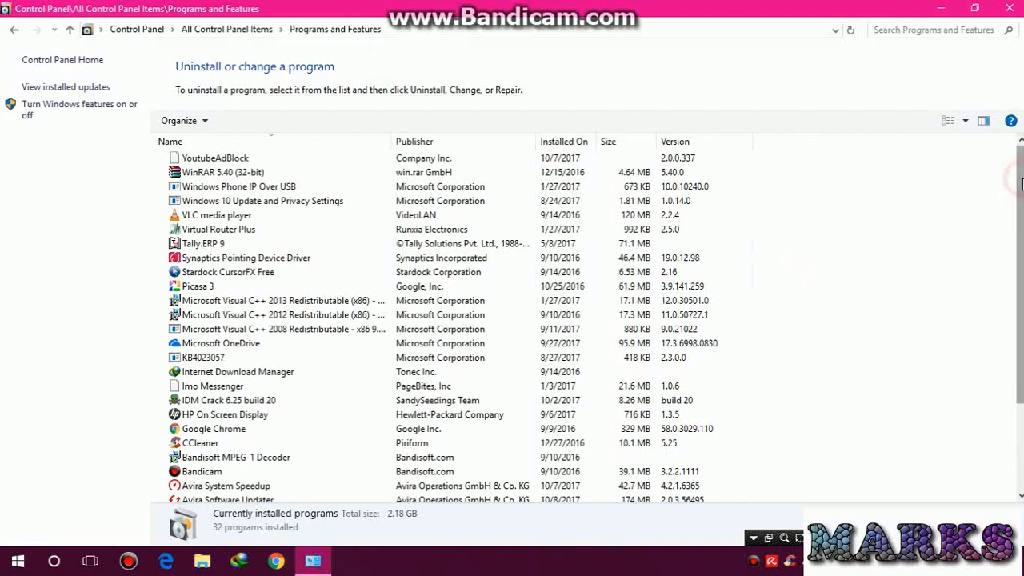
- Scroll down the installed programs list in Programs and Features
scroll(down, 3)
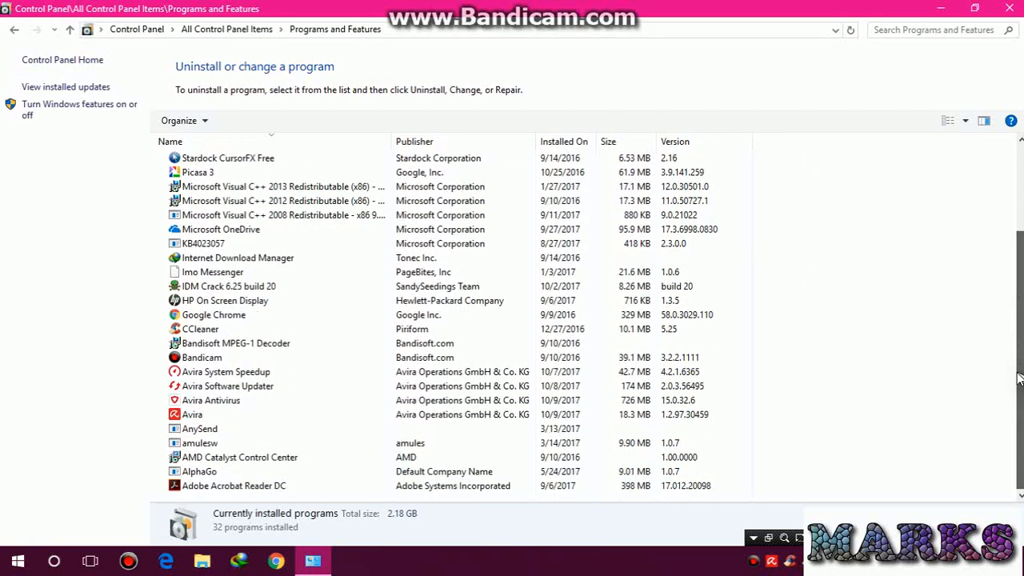
mouse_move(851, 340)
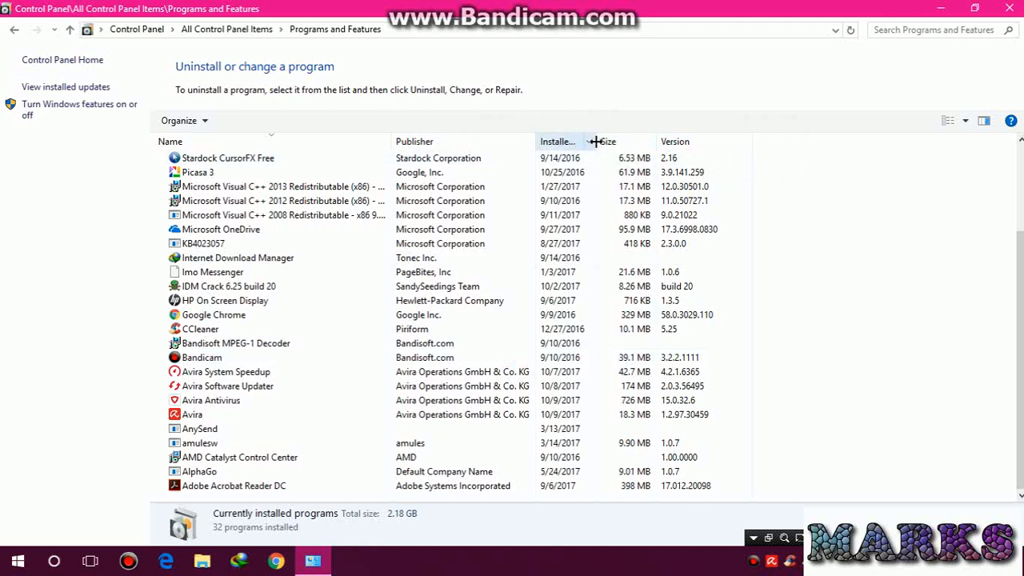
mouse_move(463, 141)
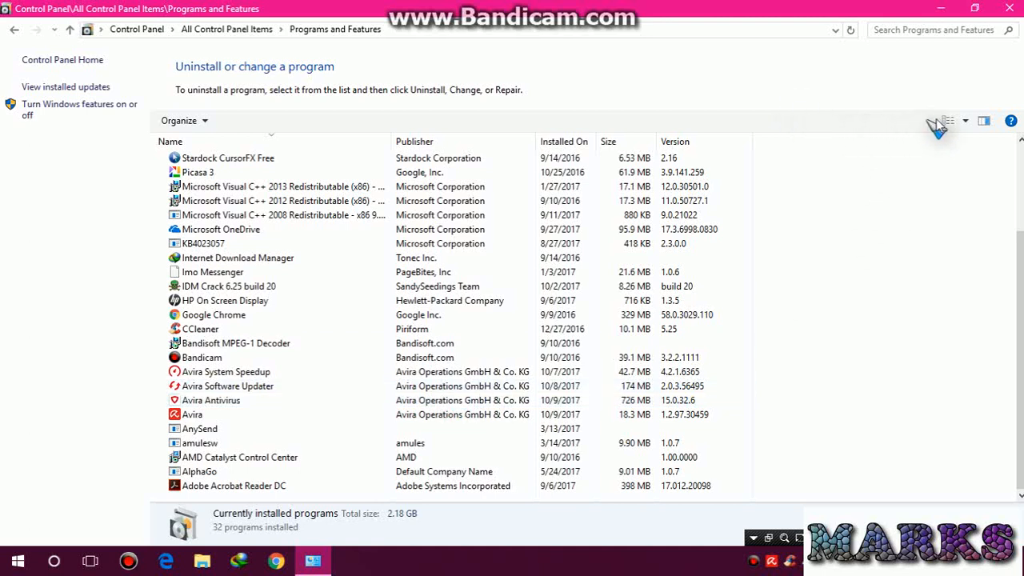
mouse_move(796, 147)
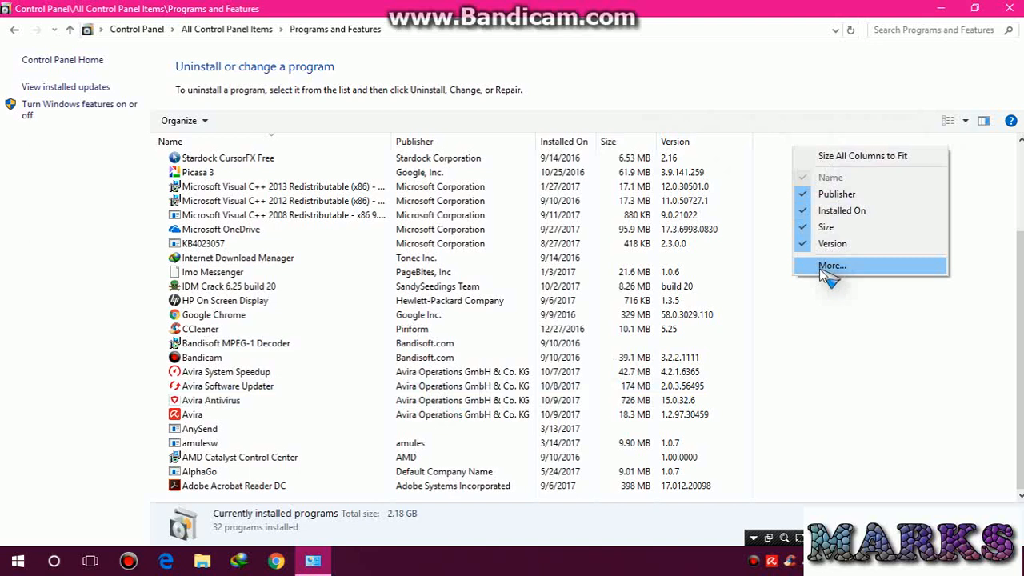
- Add the Contact, Source and Registered Company columns via Choose Details and apply them
click(831, 266)
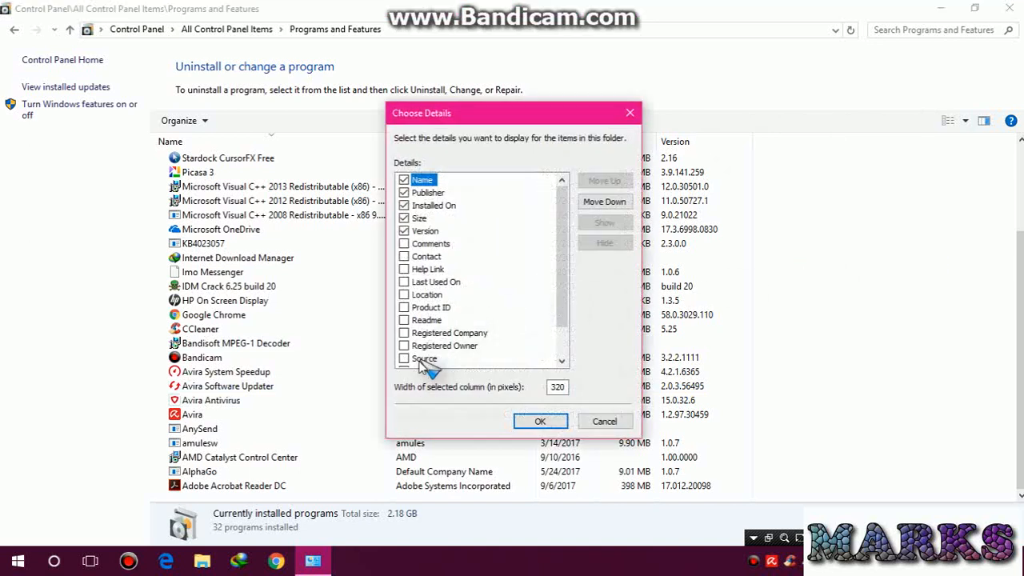
mouse_move(415, 302)
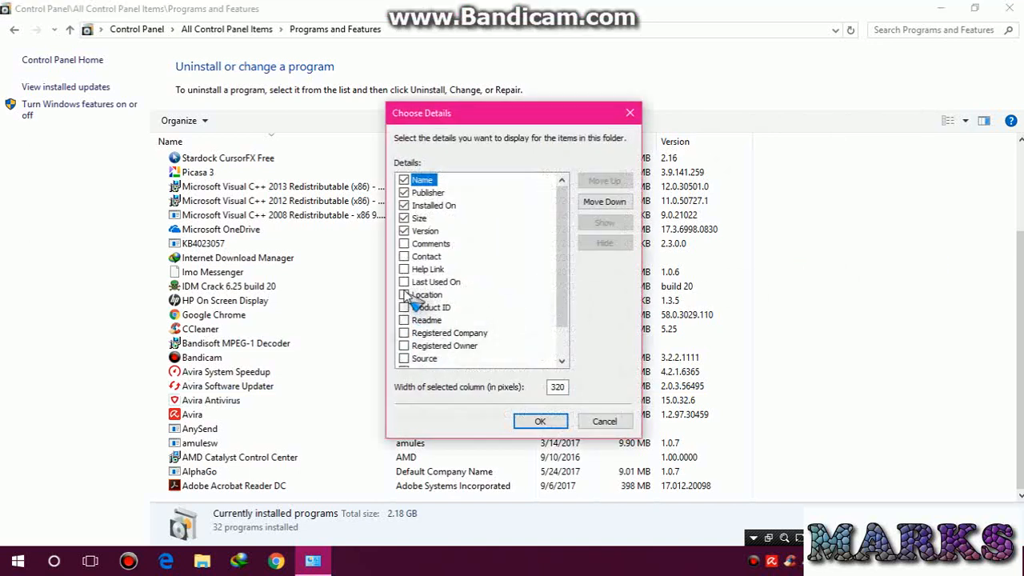
click(403, 256)
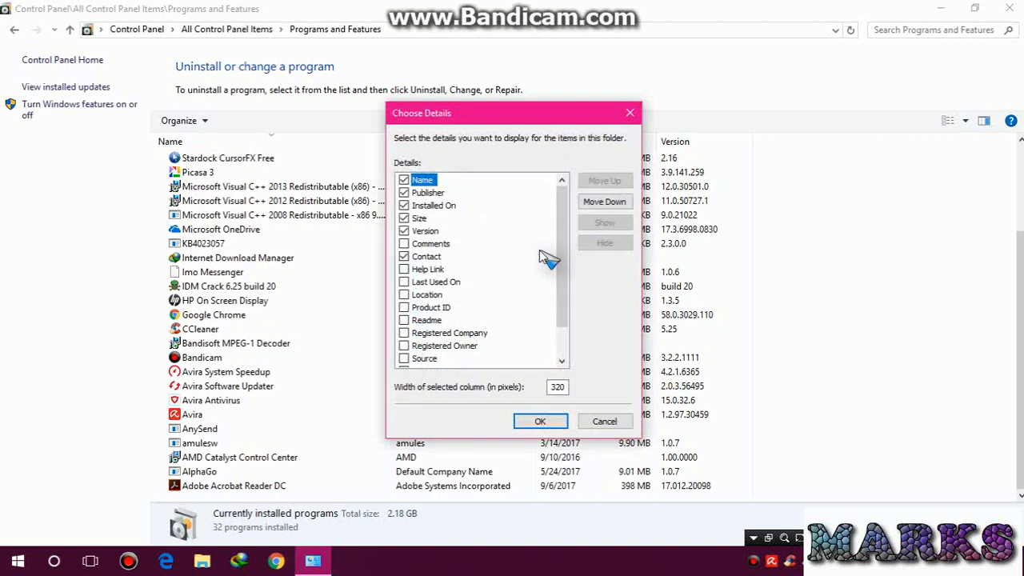
scroll(down, 3)
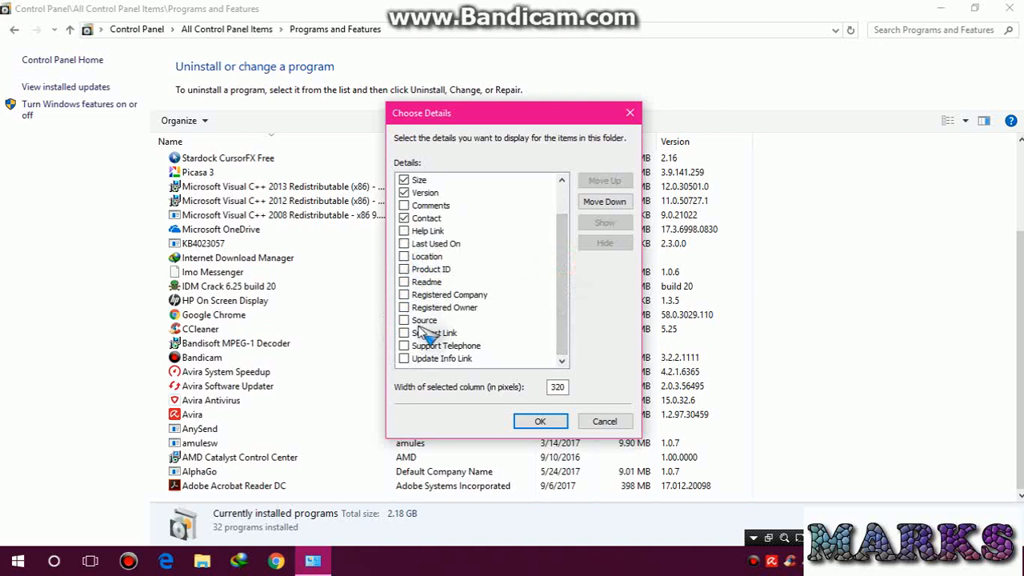
click(403, 320)
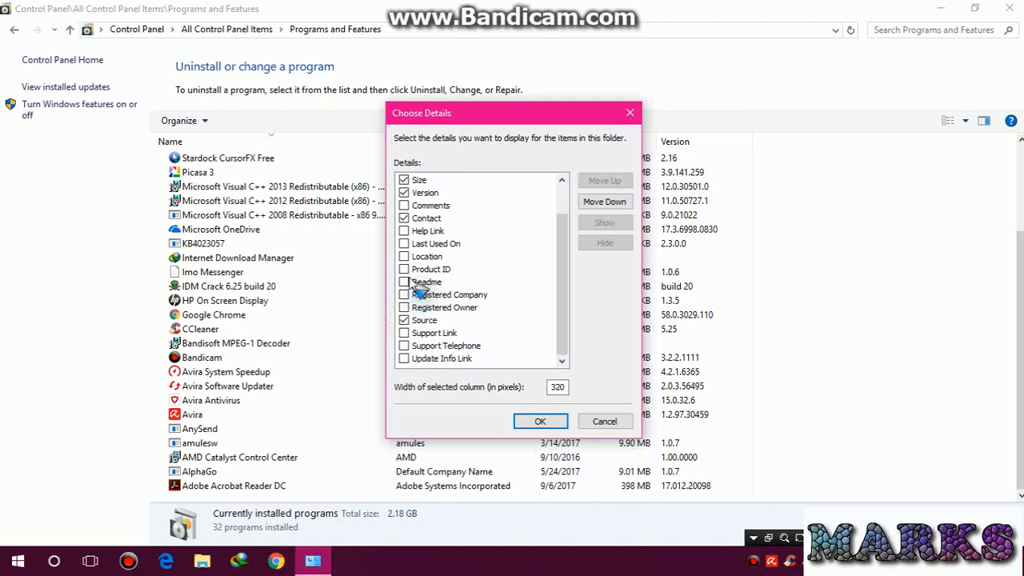
click(403, 281)
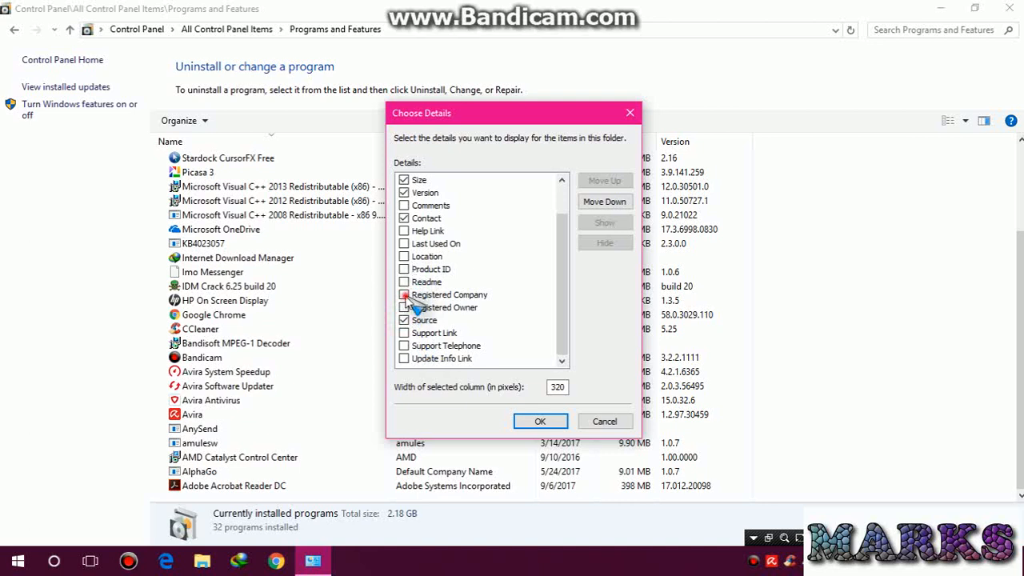
click(540, 421)
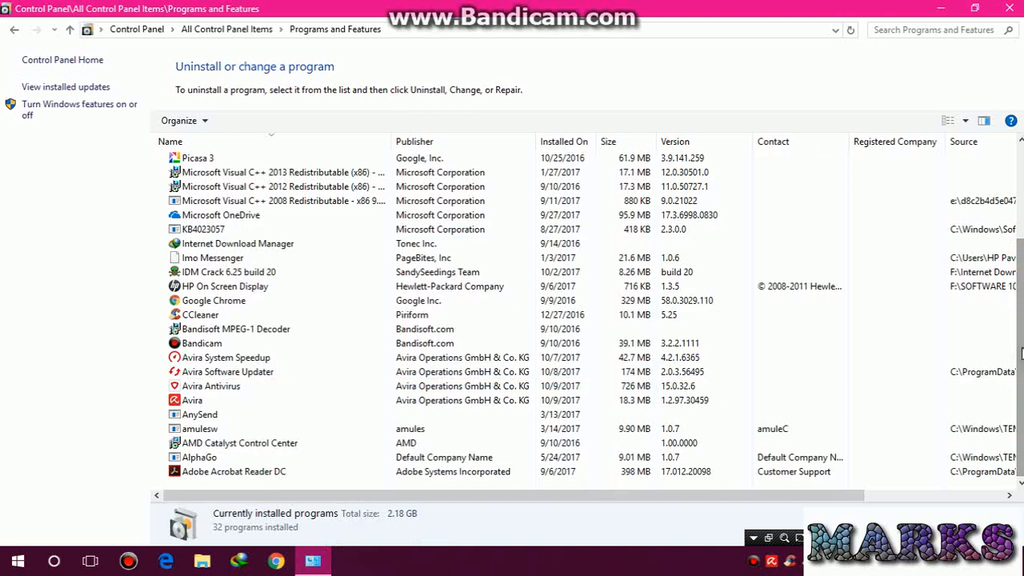
- Select Virtual Router Plus and confirm uninstalling it
click(227, 359)
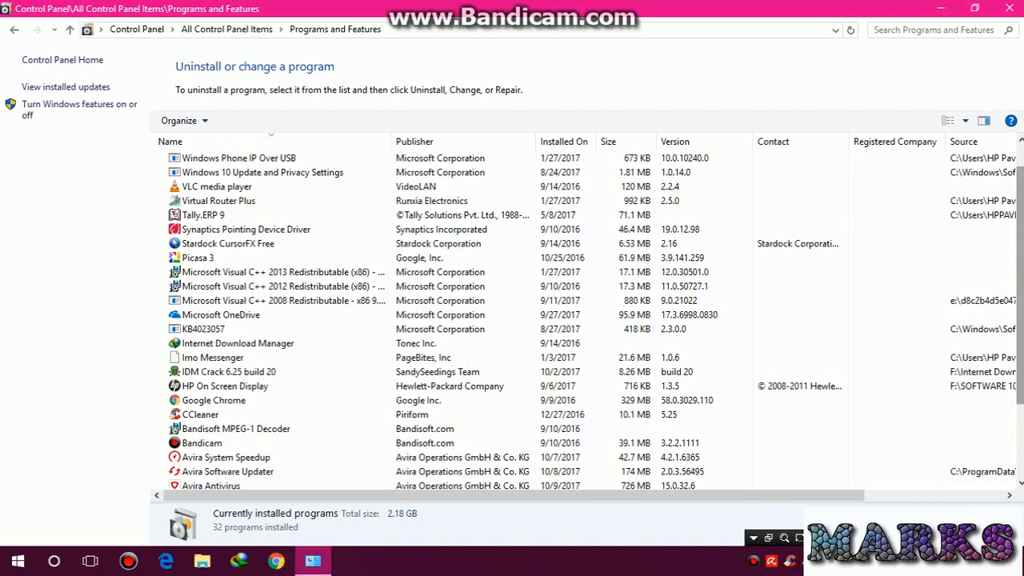
click(218, 200)
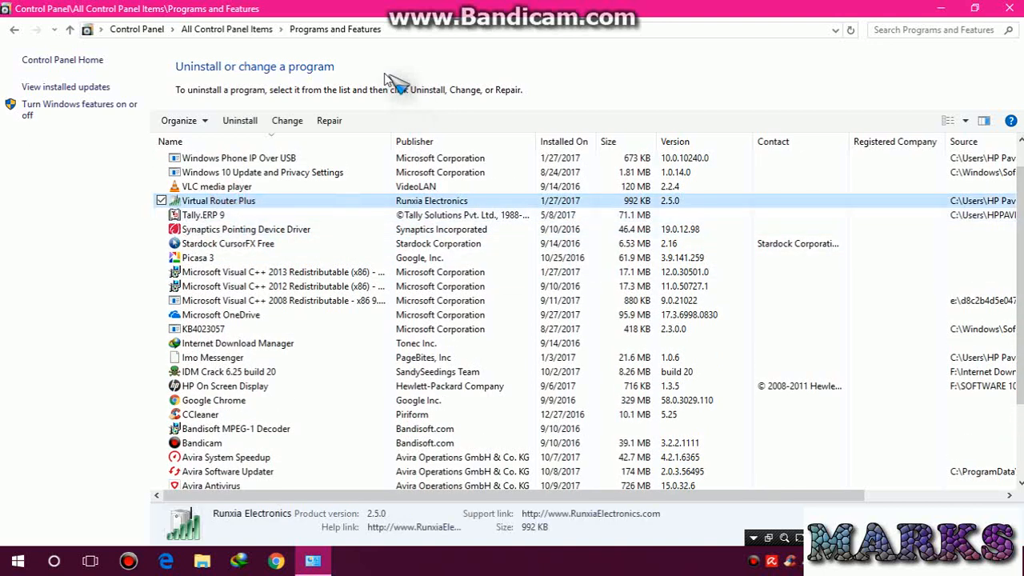
mouse_move(329, 122)
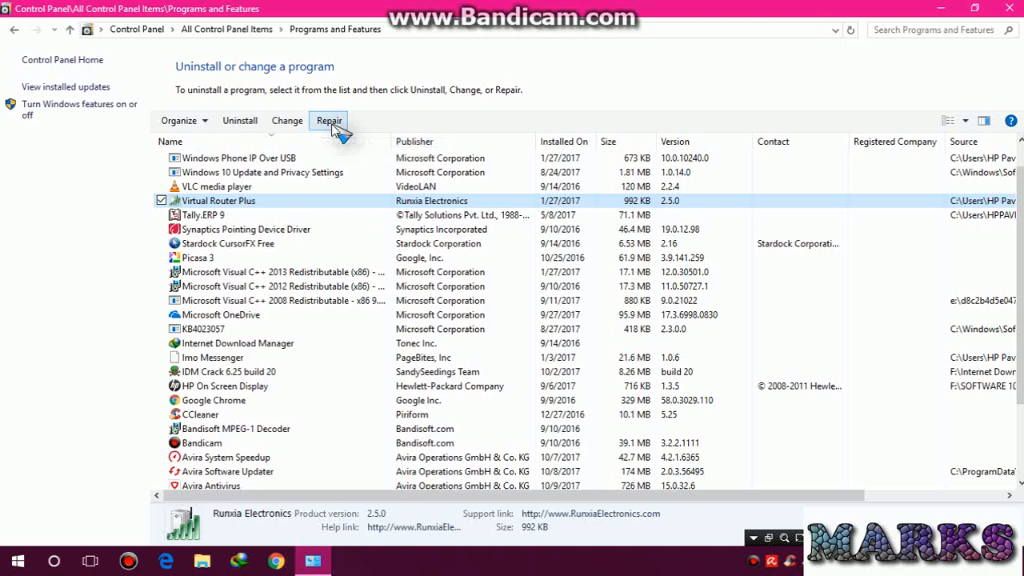
mouse_move(240, 120)
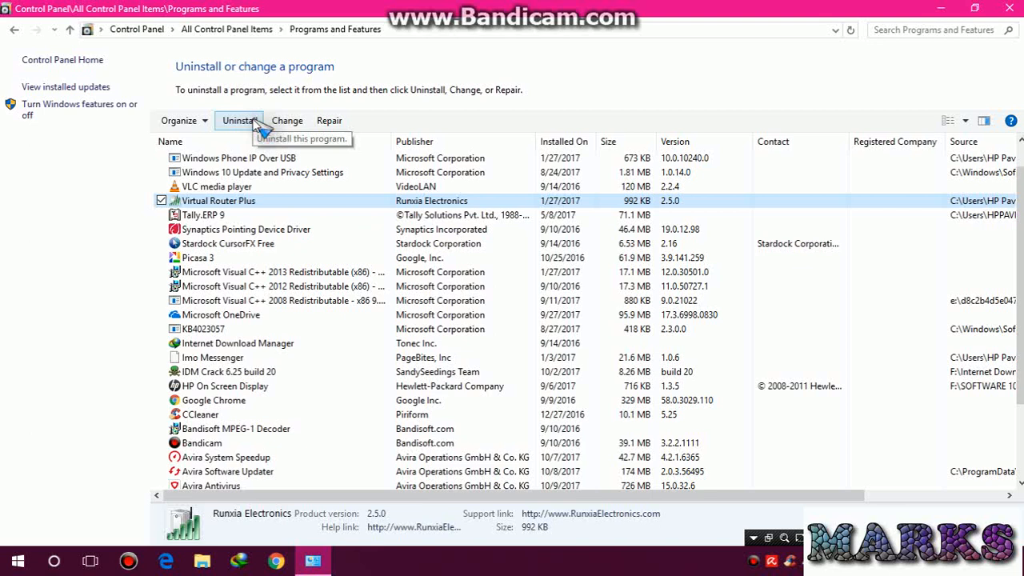
click(240, 120)
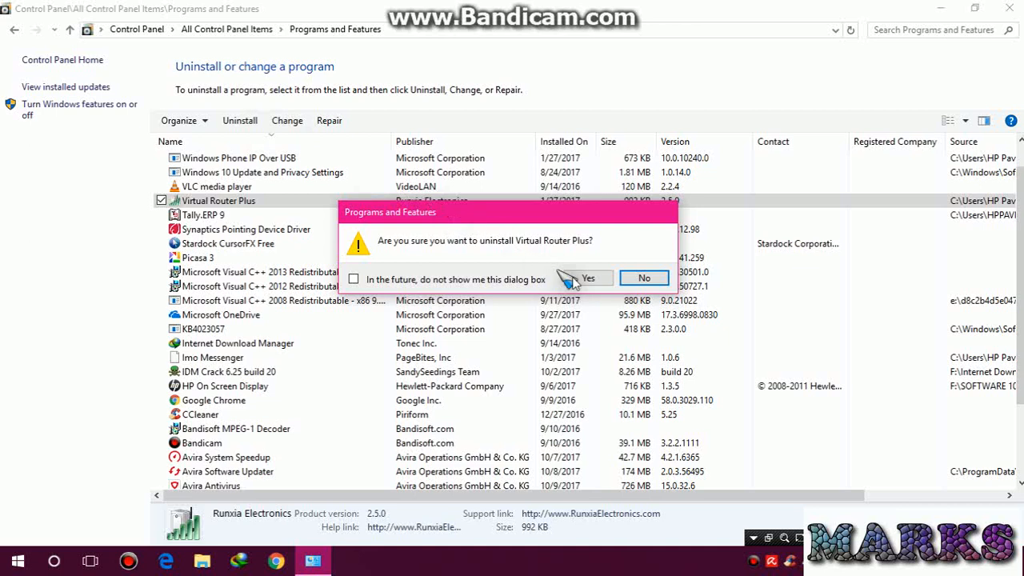
click(587, 278)
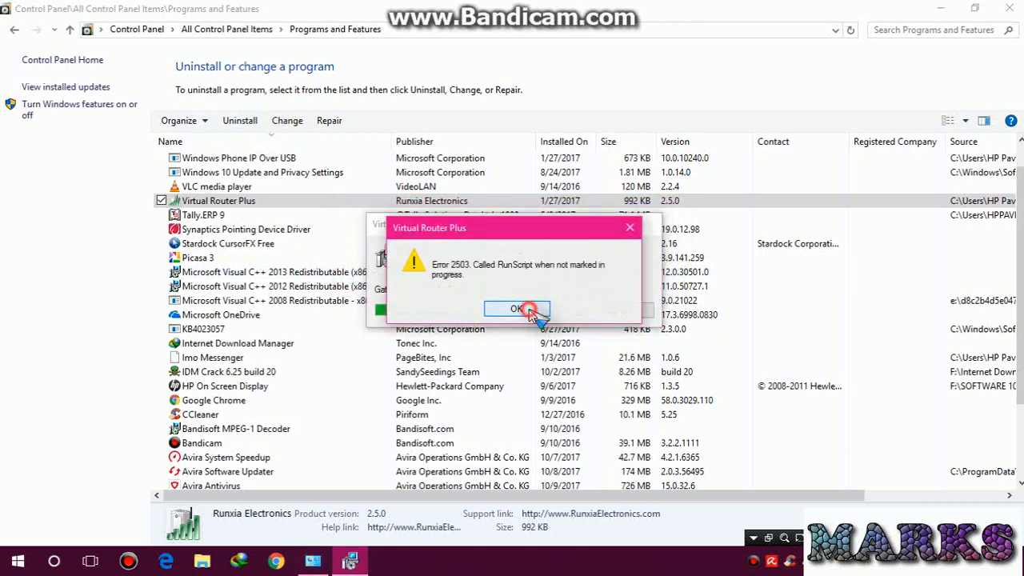
- Dismiss the error 2503 message and select VLC media player in the list
click(515, 309)
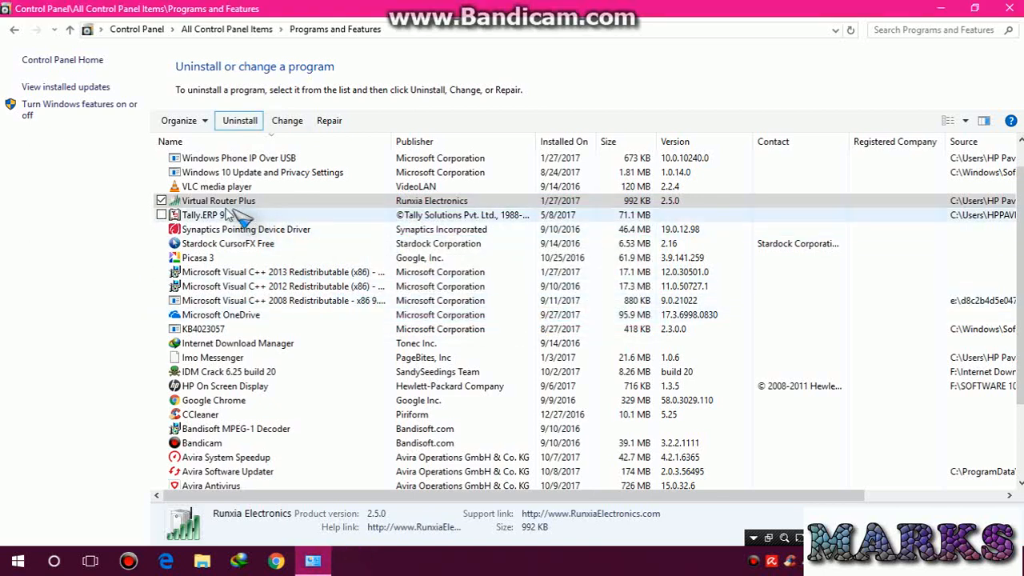
click(217, 200)
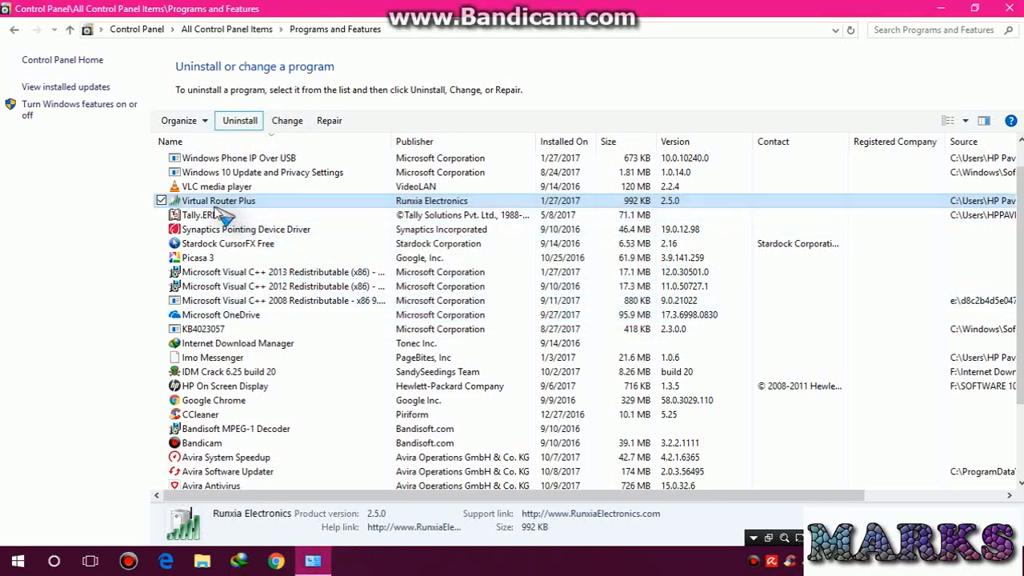
click(217, 186)
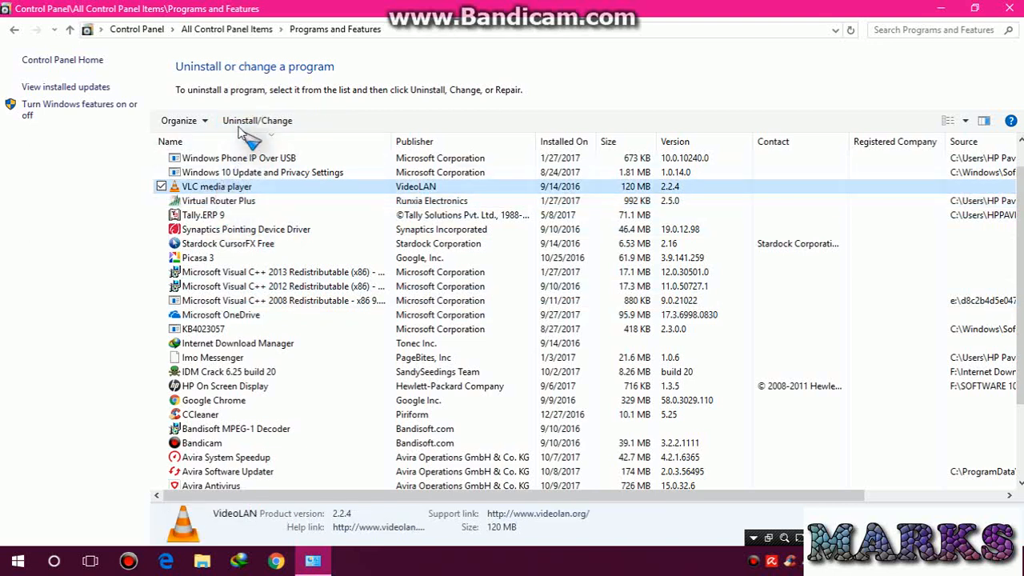
- Uninstall VLC media player with Delete preferences and cache ticked, then finish the wizard
click(256, 120)
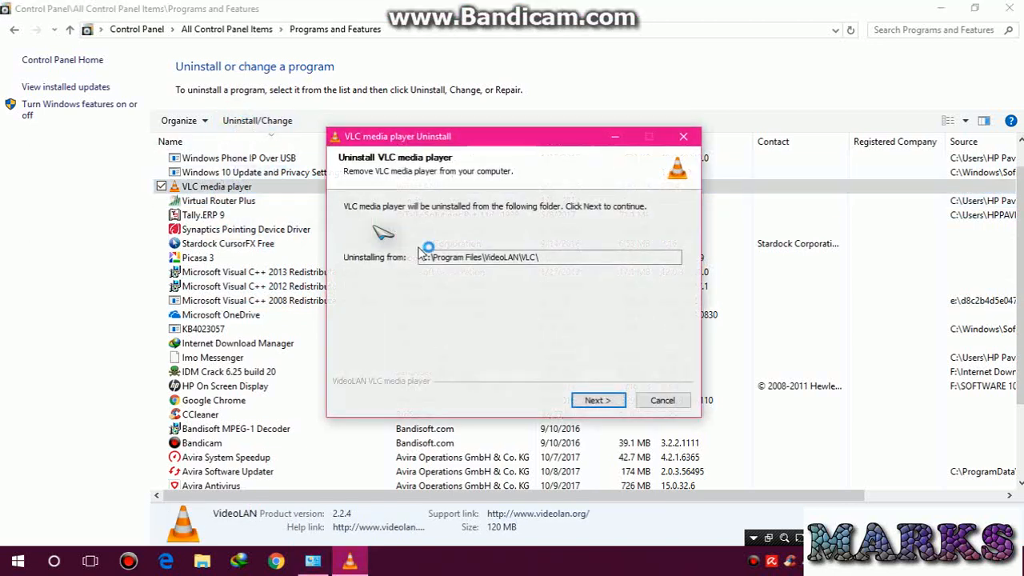
click(597, 400)
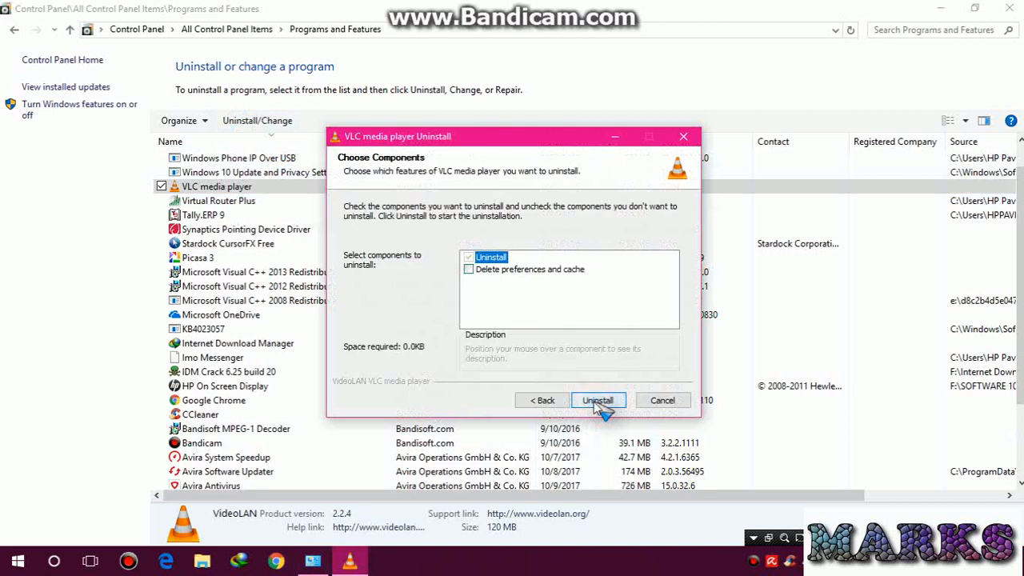
click(468, 269)
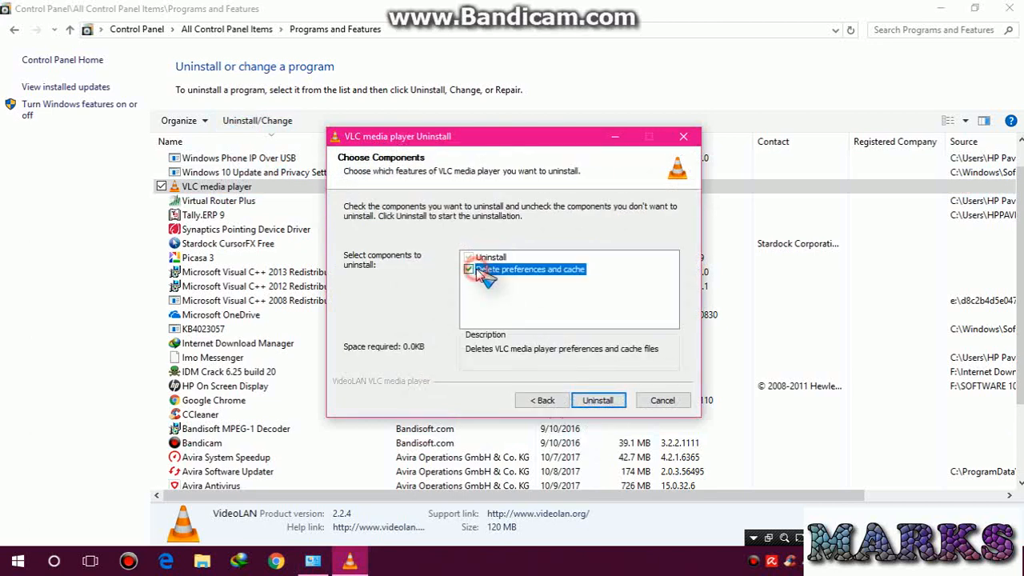
click(598, 399)
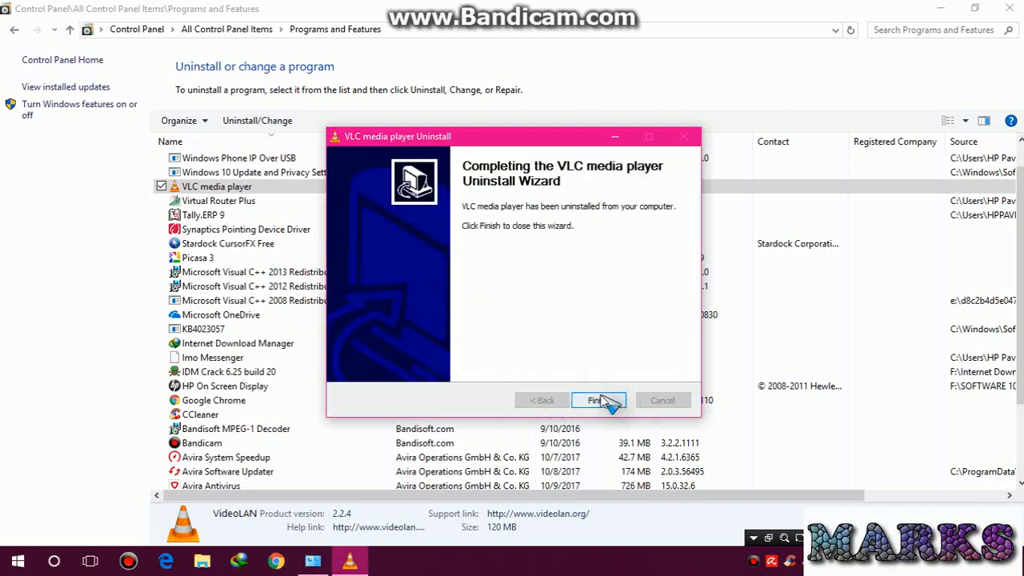
click(599, 400)
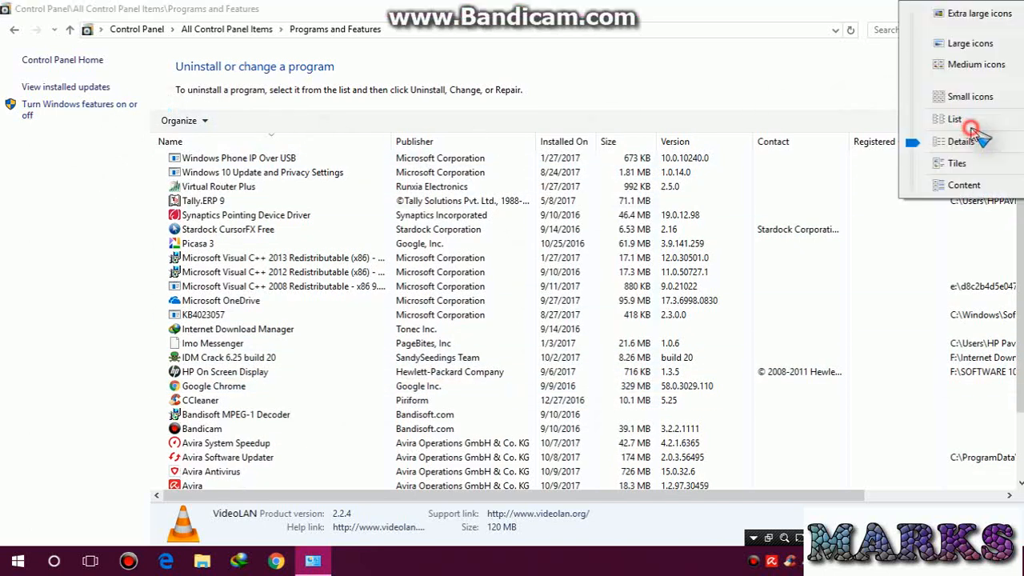
- Switch the installed programs view to Tiles, then Content
click(953, 119)
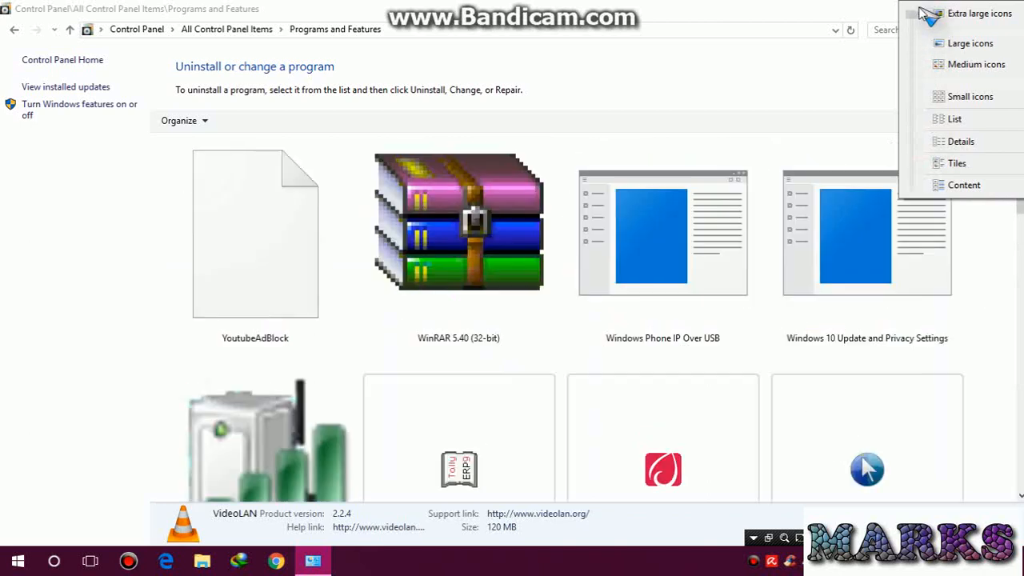
click(963, 185)
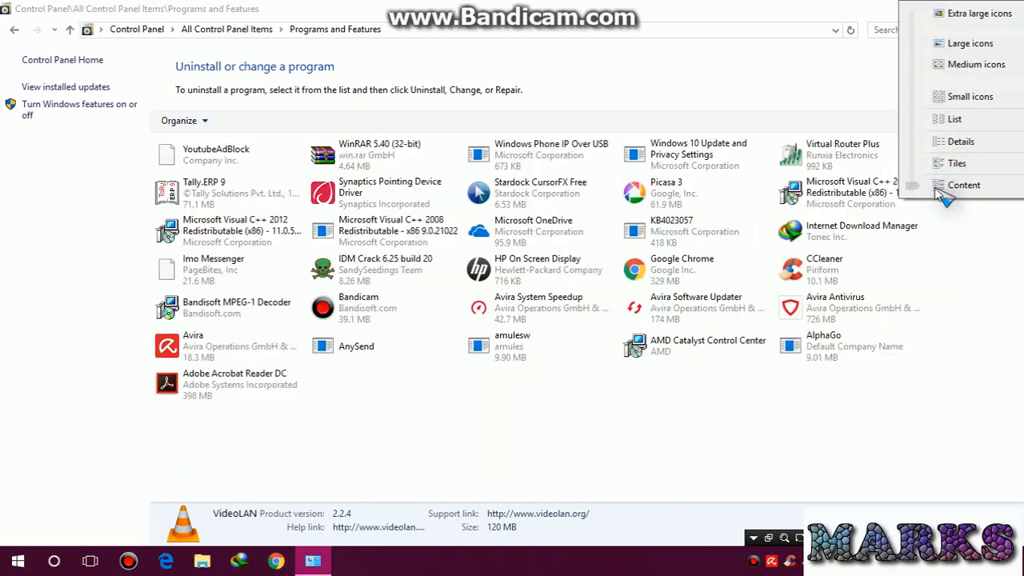
click(960, 140)
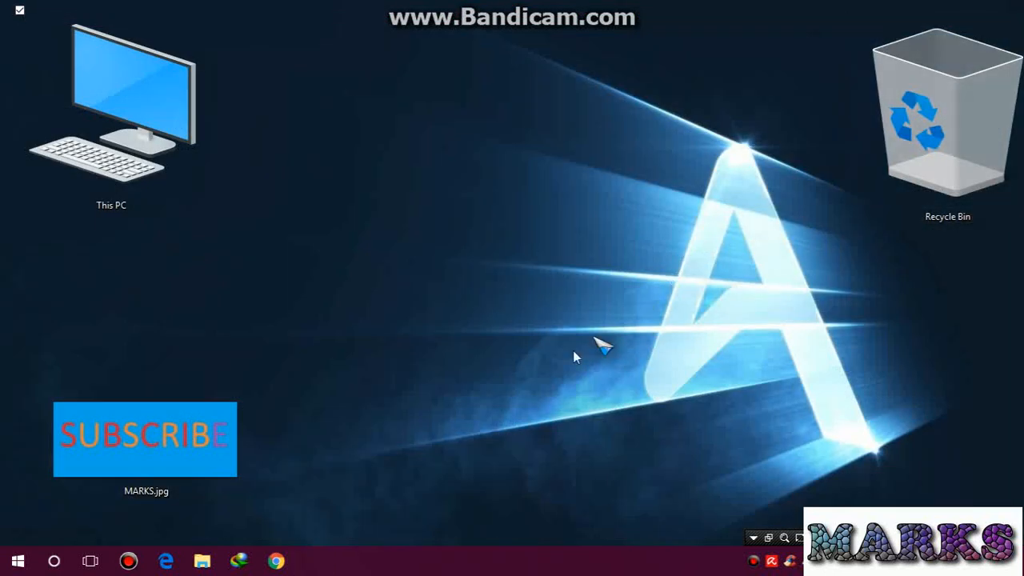
mouse_move(508, 320)
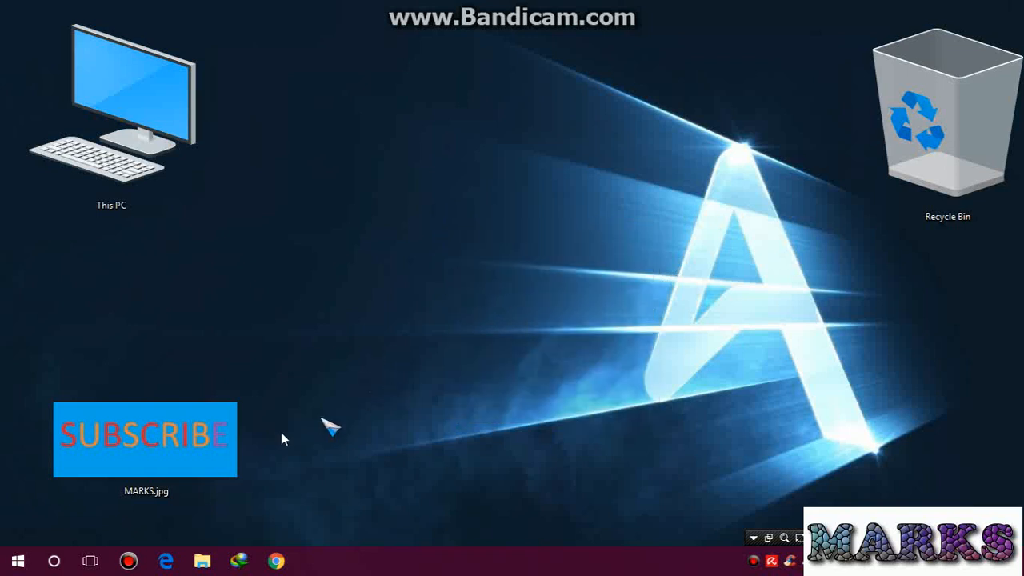
double_click(144, 439)
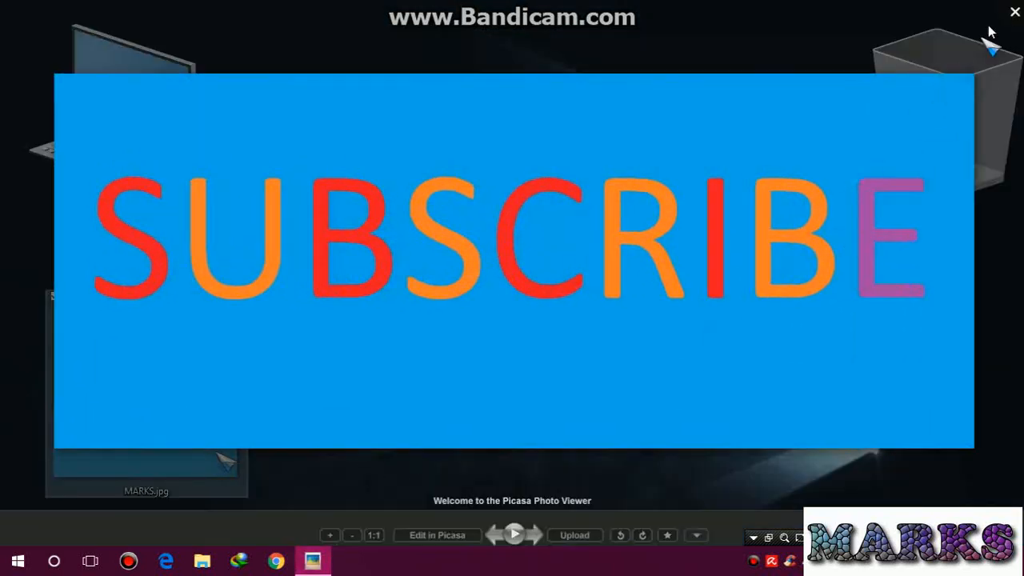
click(1014, 12)
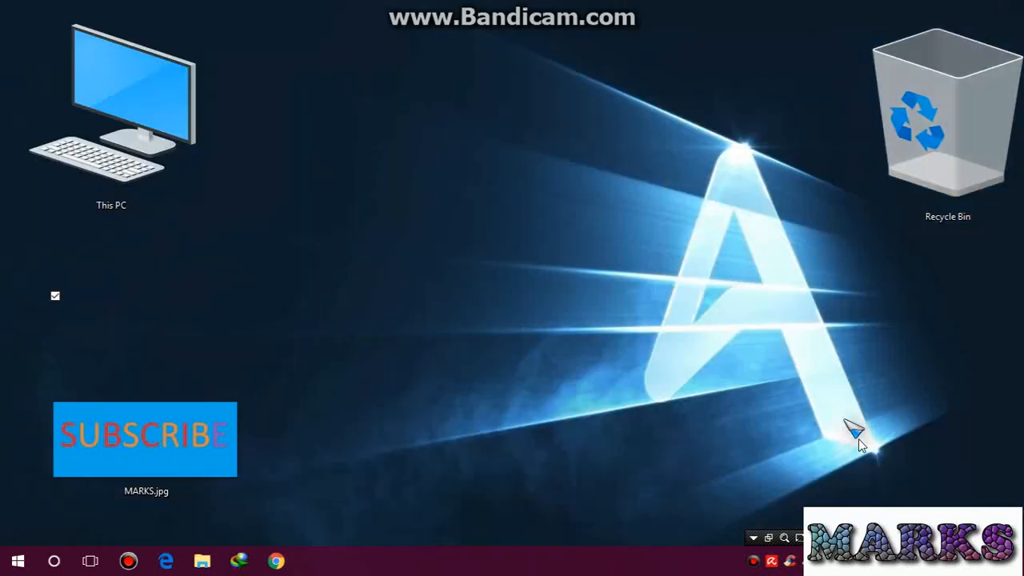